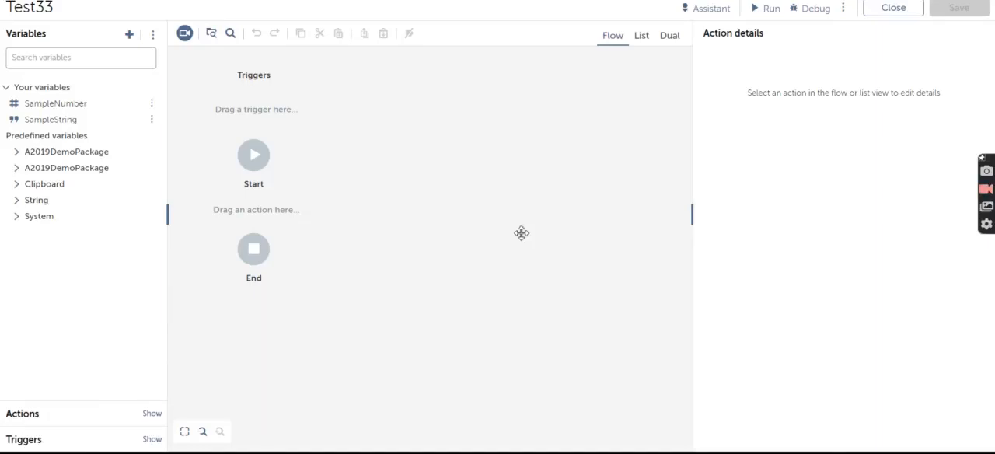
mouse_move(513, 78)
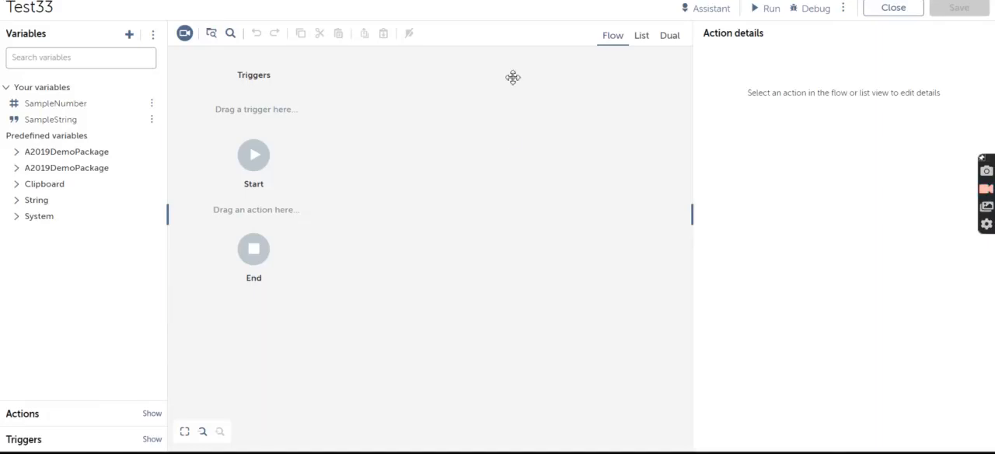
mouse_move(511, 141)
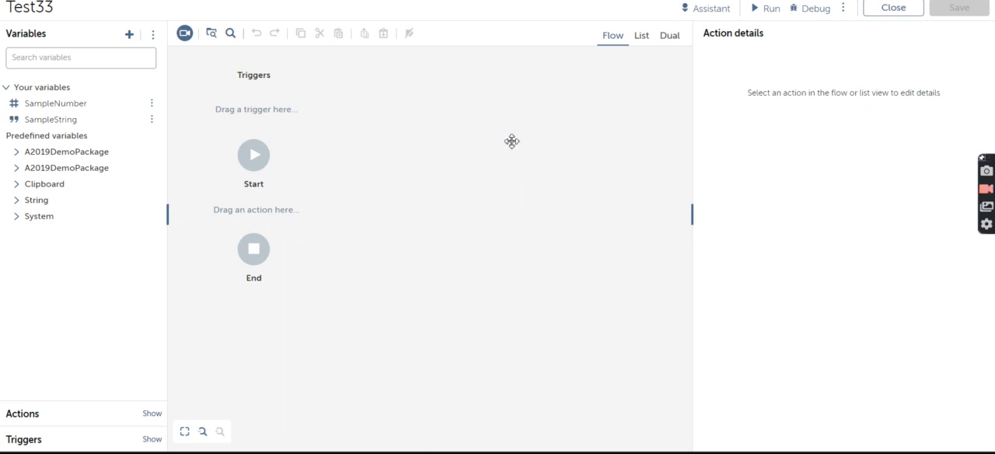
mouse_move(374, 143)
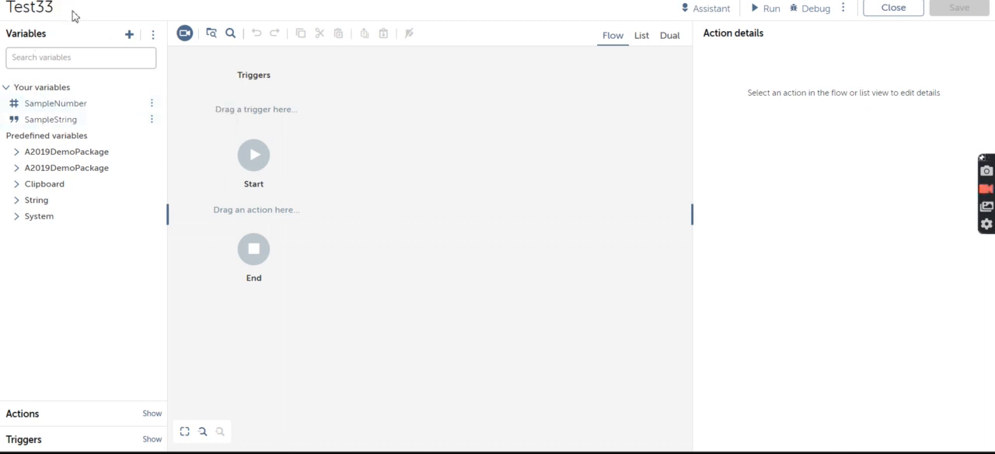
mouse_move(49, 354)
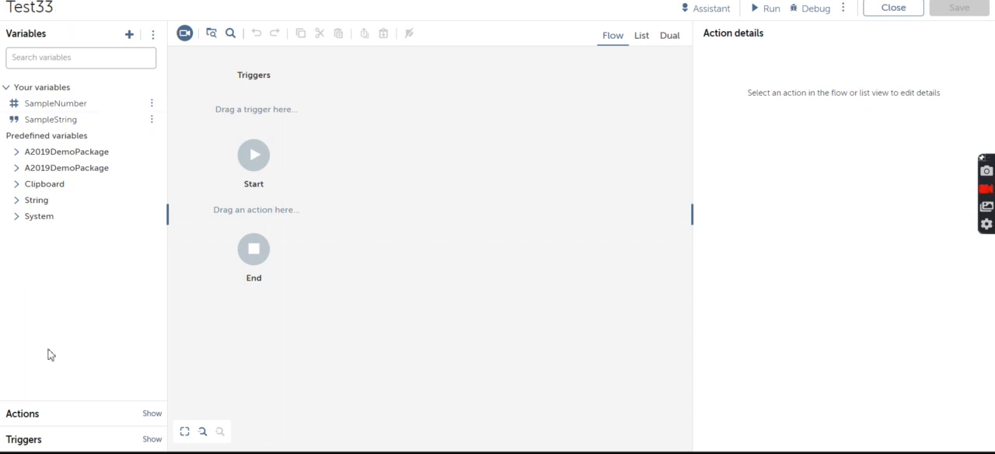
mouse_move(35, 449)
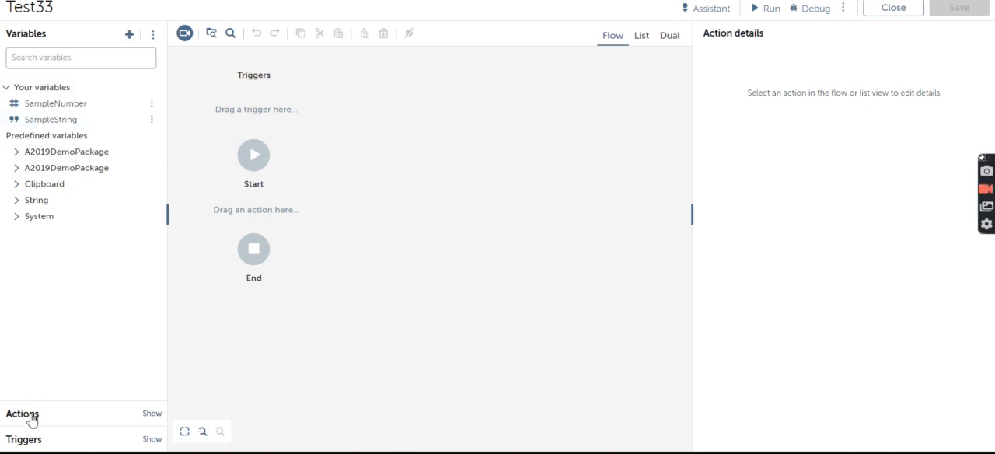
mouse_move(30, 428)
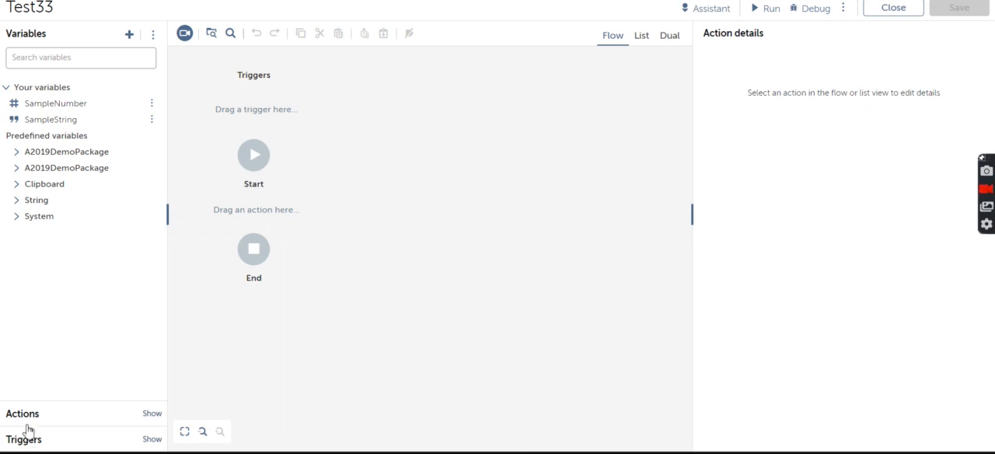
mouse_move(25, 45)
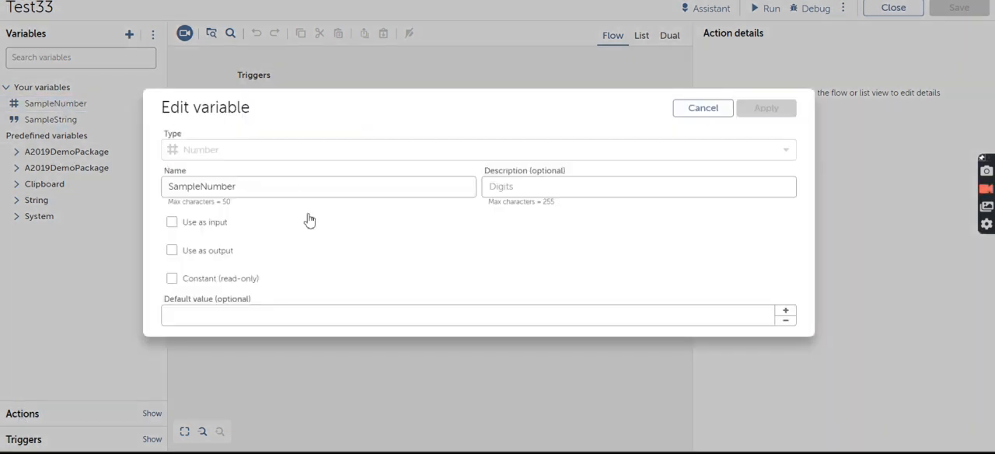
mouse_move(331, 238)
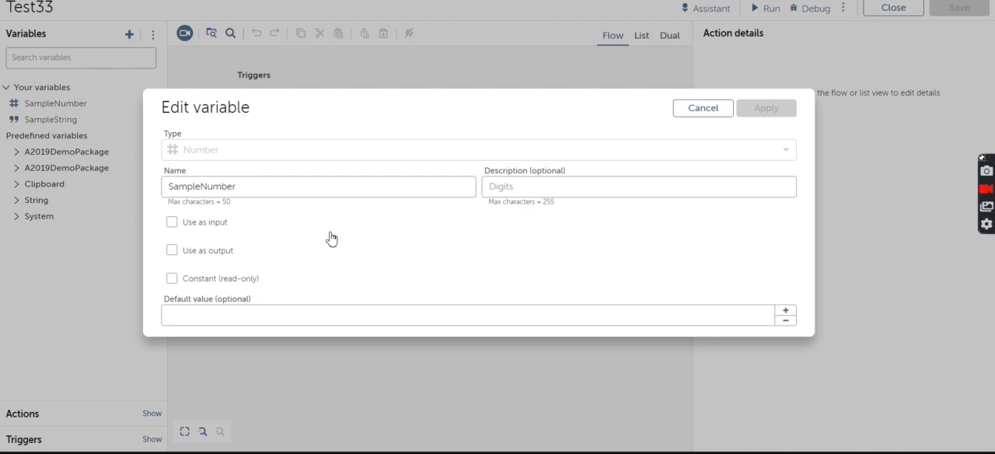
mouse_move(659, 173)
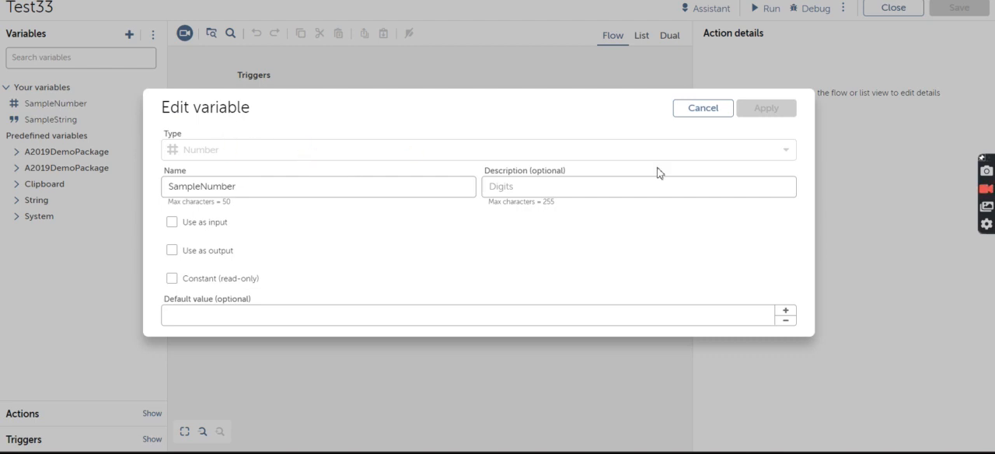
mouse_move(363, 258)
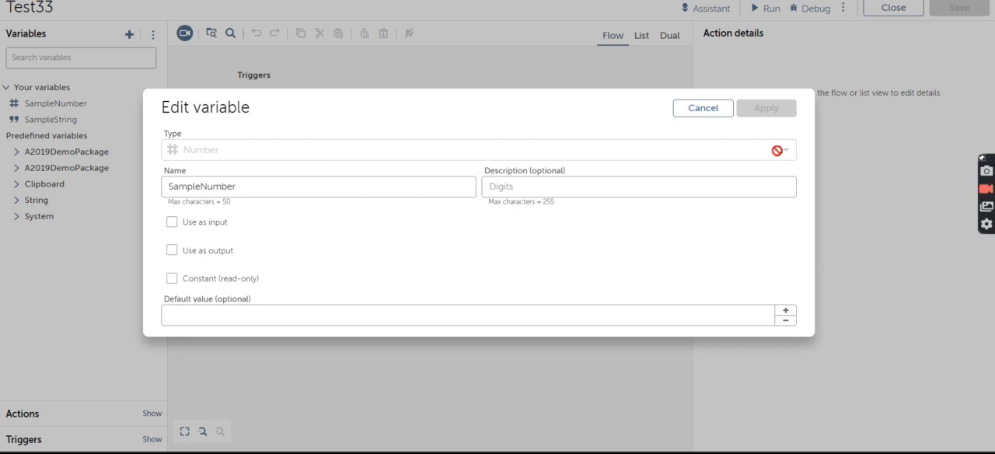
mouse_move(781, 149)
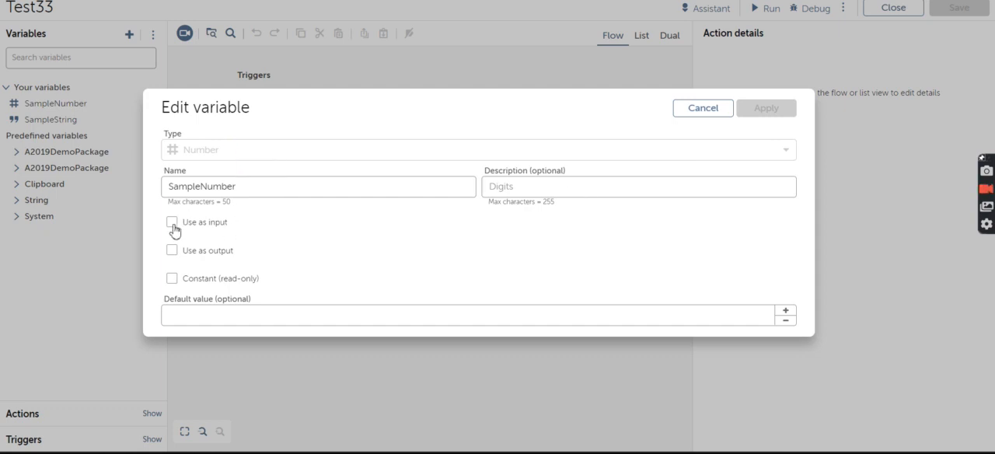
Step: Tick 'Use as input' and 'Use as output' for SampleNumber, then cancel the edit
click(172, 222)
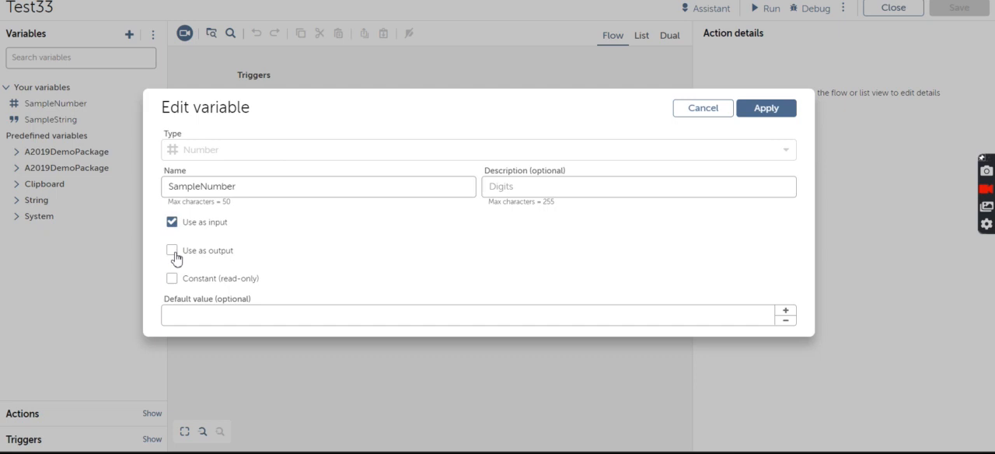
click(172, 250)
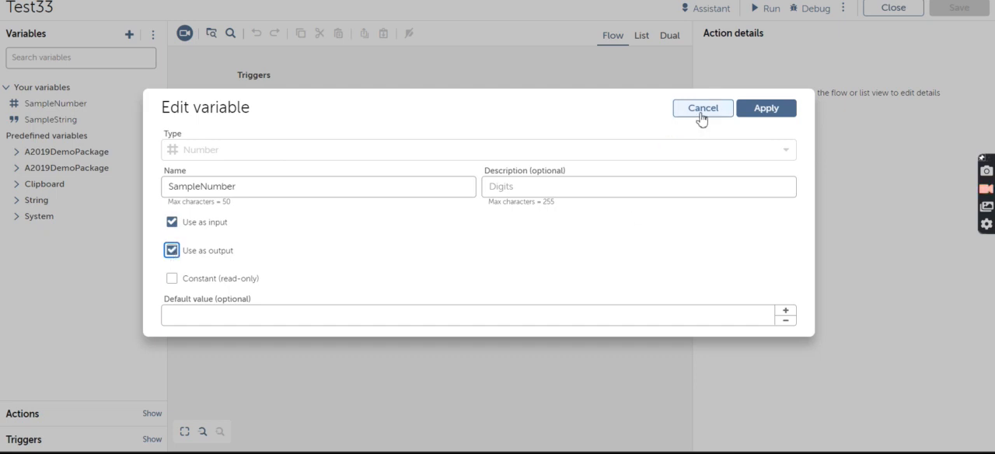
click(702, 108)
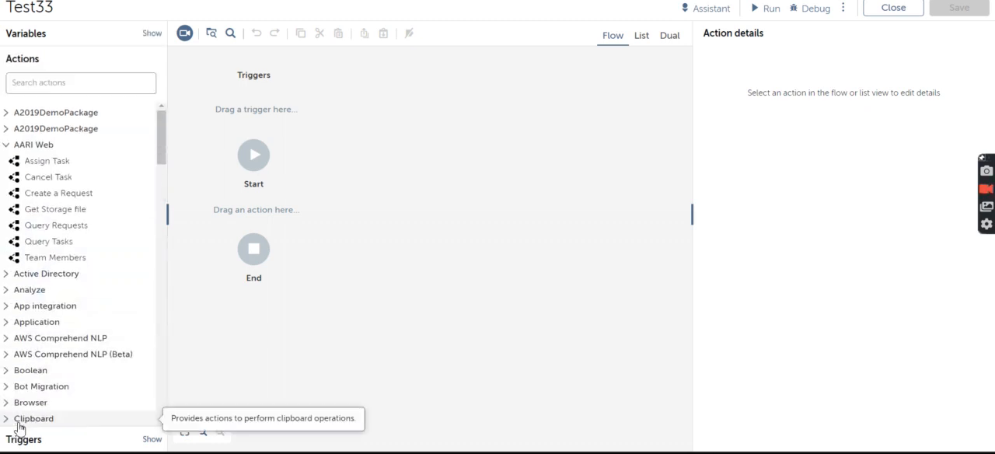
mouse_move(75, 148)
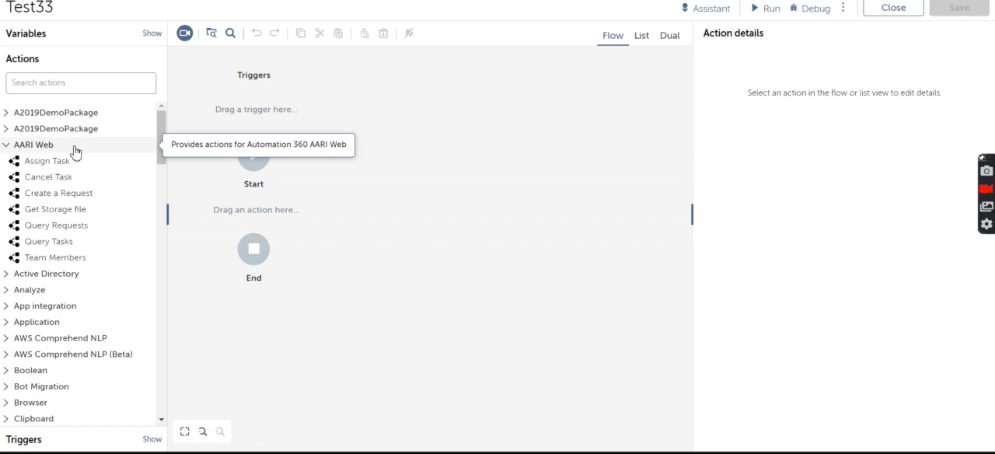
mouse_move(187, 231)
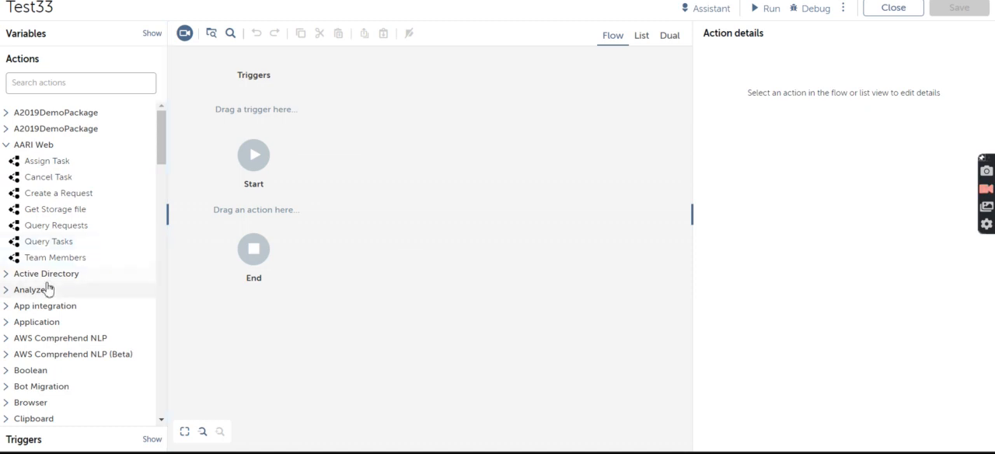
mouse_move(32, 289)
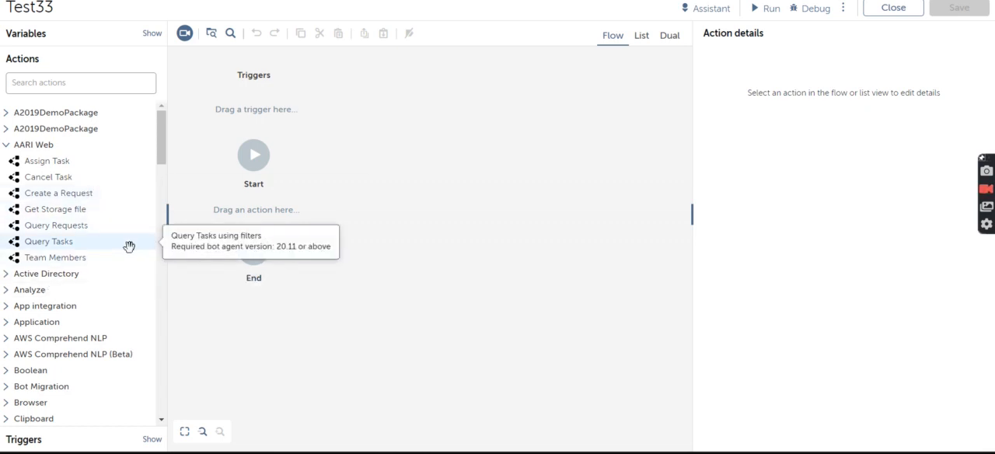
mouse_move(162, 312)
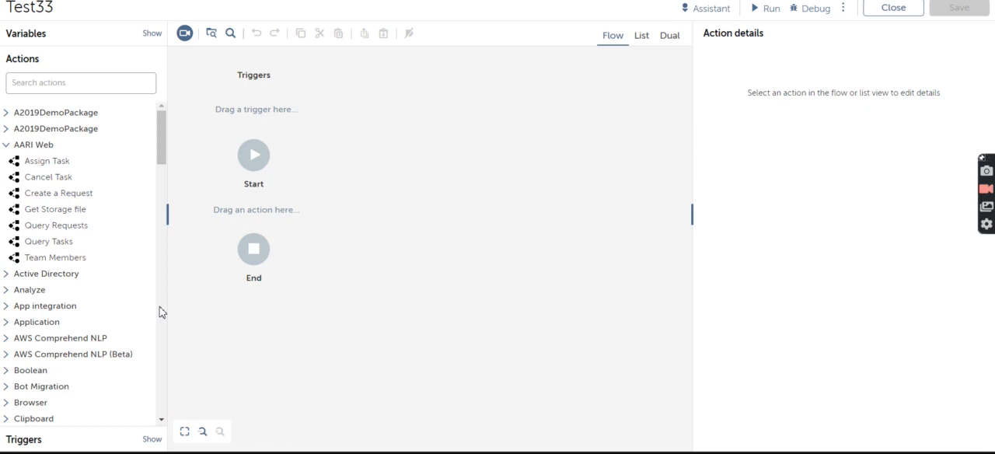
Step: Browse the action packages, expanding and collapsing Data Table, then reveal the triggers list
scroll(down, 3)
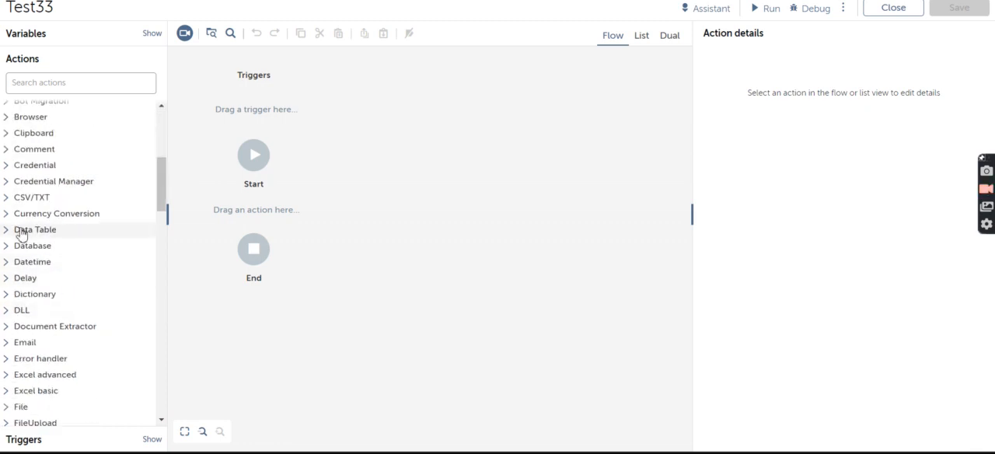
click(35, 229)
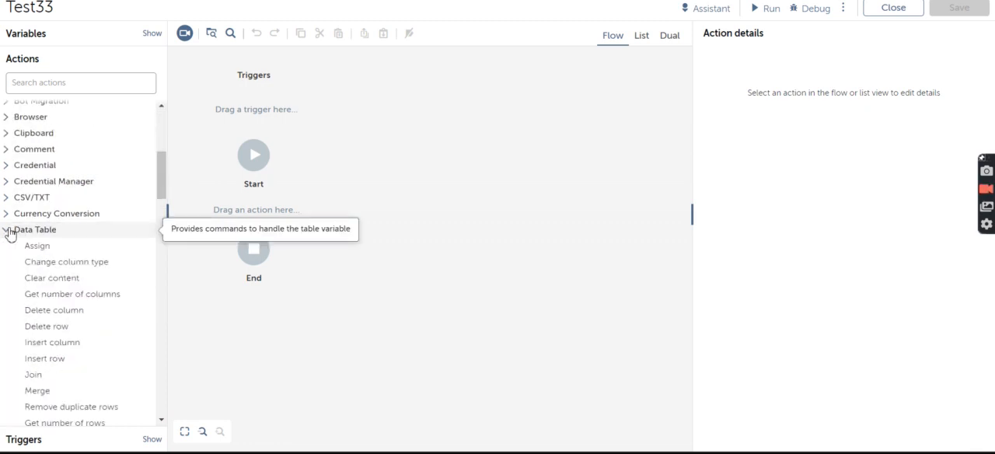
click(35, 230)
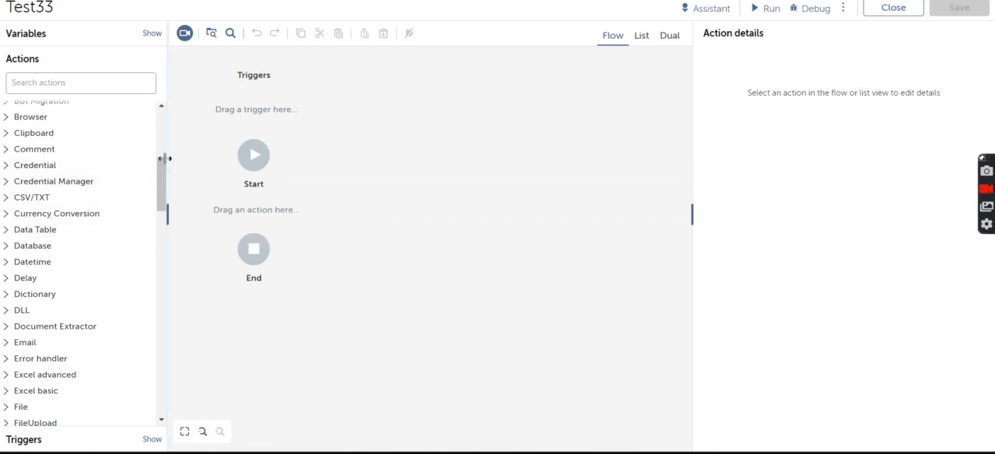
mouse_move(26, 277)
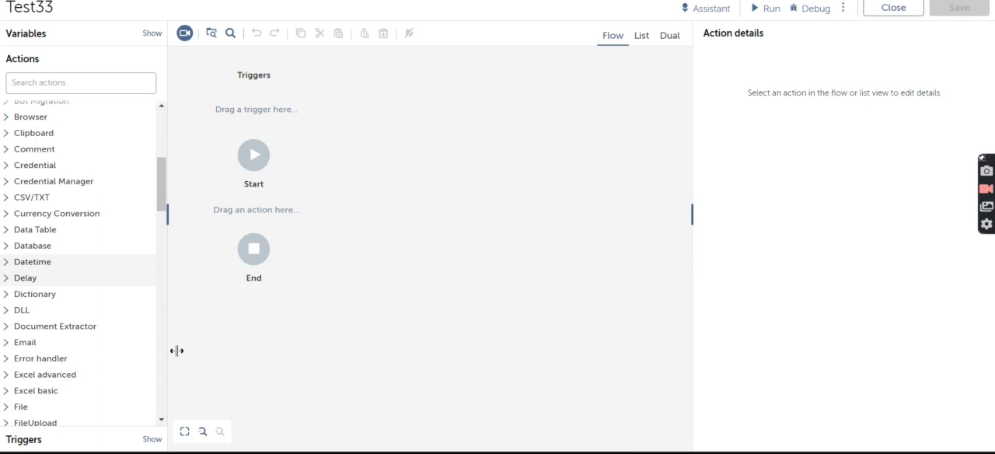
scroll(down, 3)
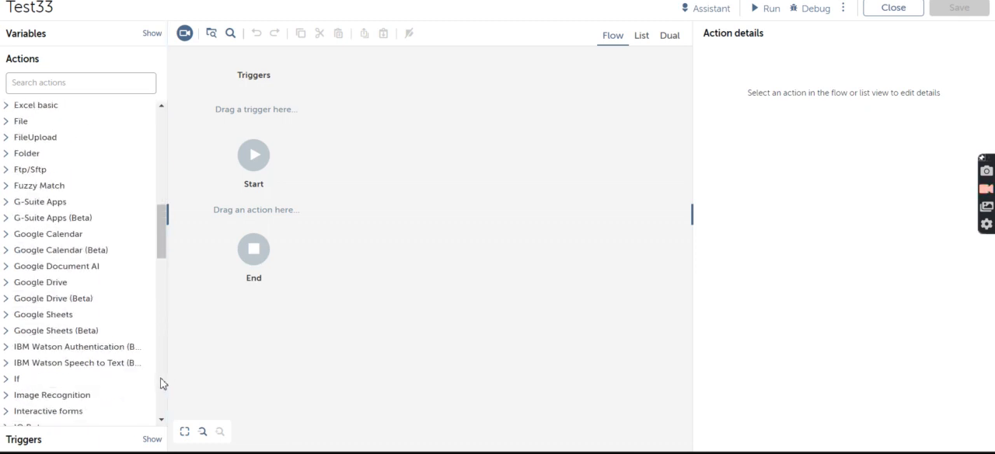
mouse_move(40, 282)
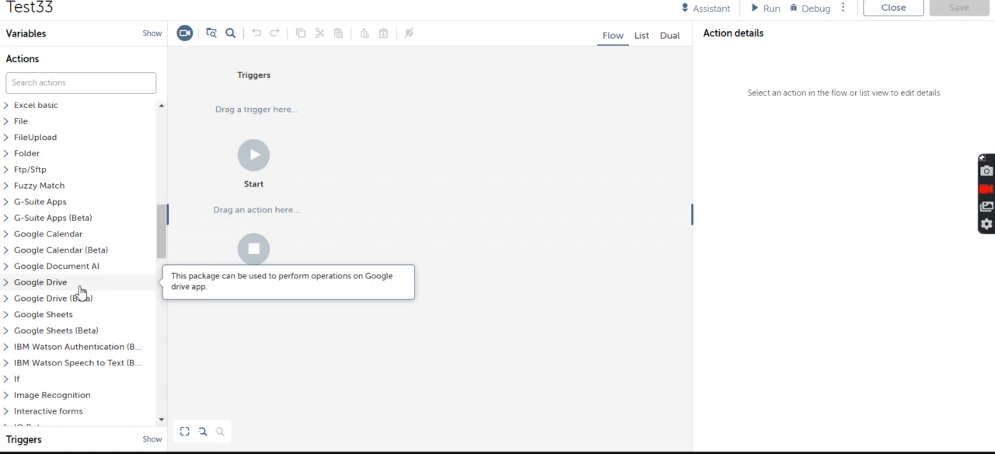
mouse_move(160, 370)
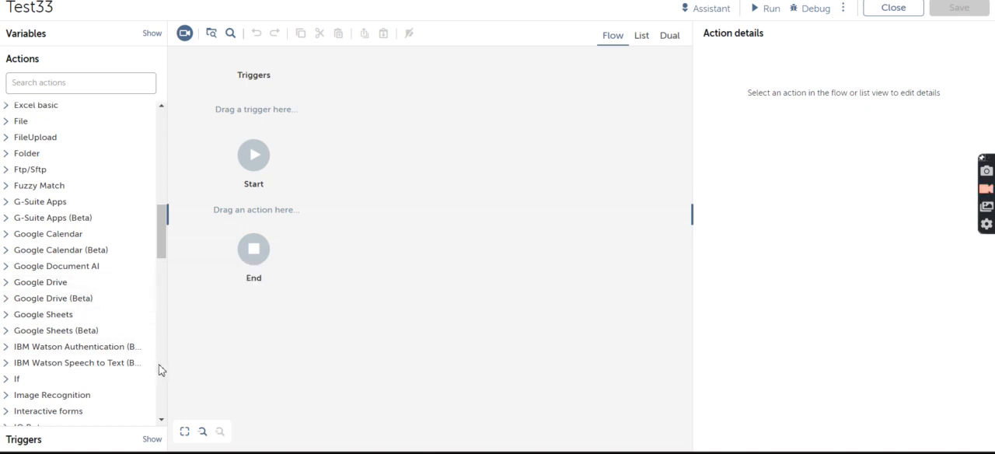
scroll(down, 3)
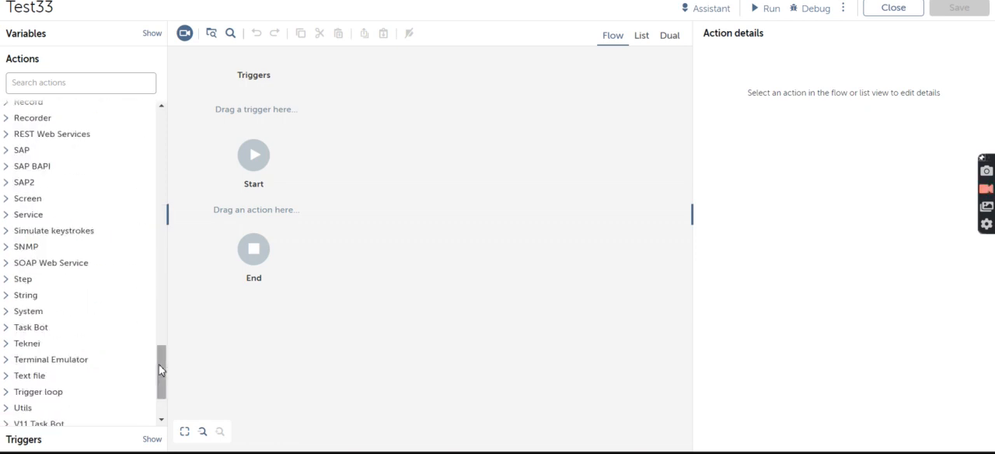
scroll(down, 3)
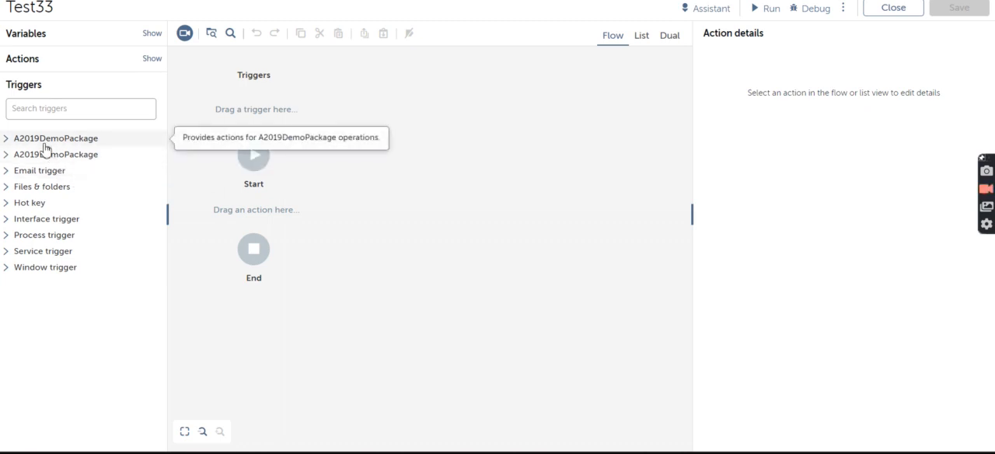
Step: Add Demo Trigger from A2019DemoPackage to Test33's triggers area
click(56, 138)
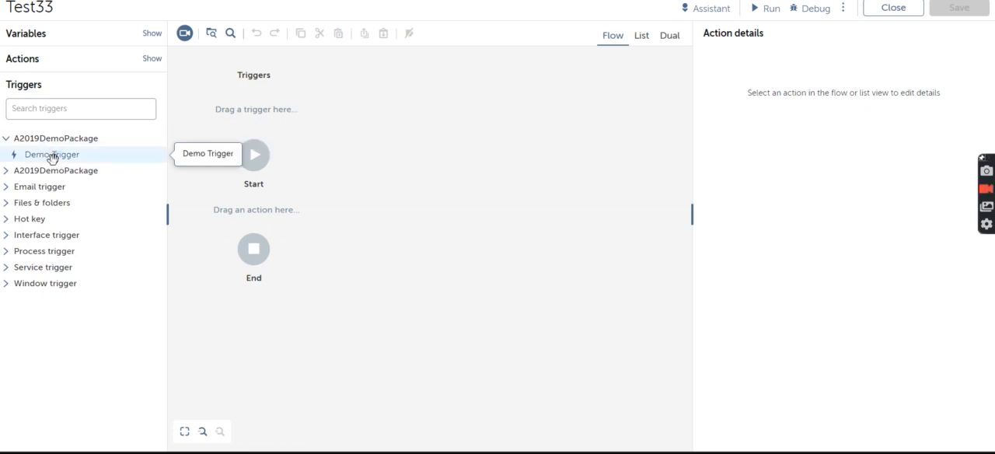
click(52, 154)
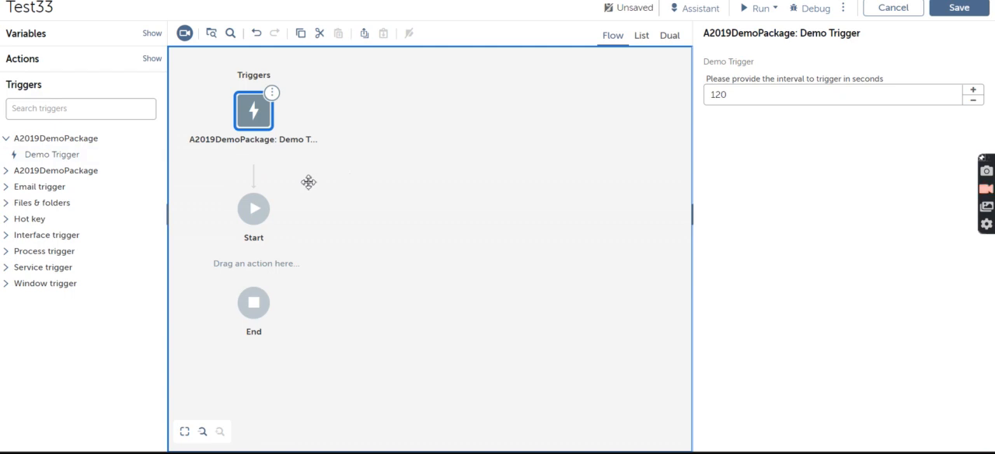
mouse_move(253, 109)
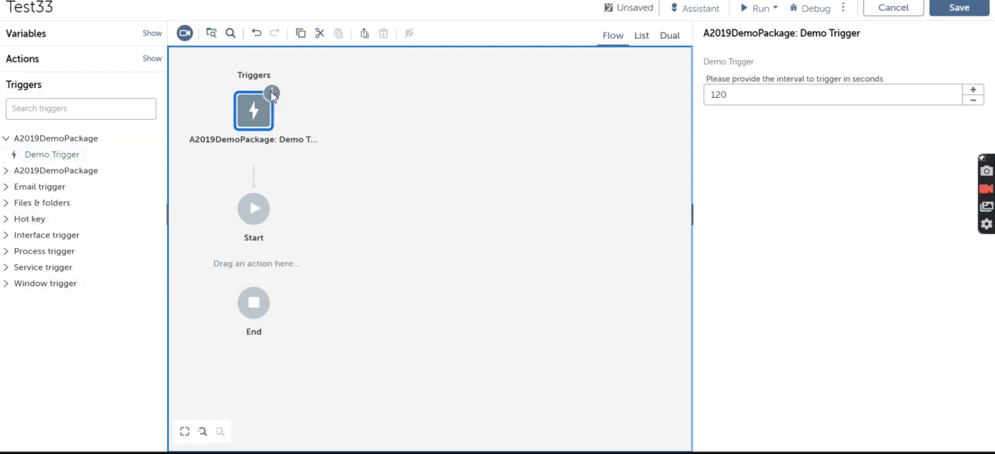
mouse_move(278, 118)
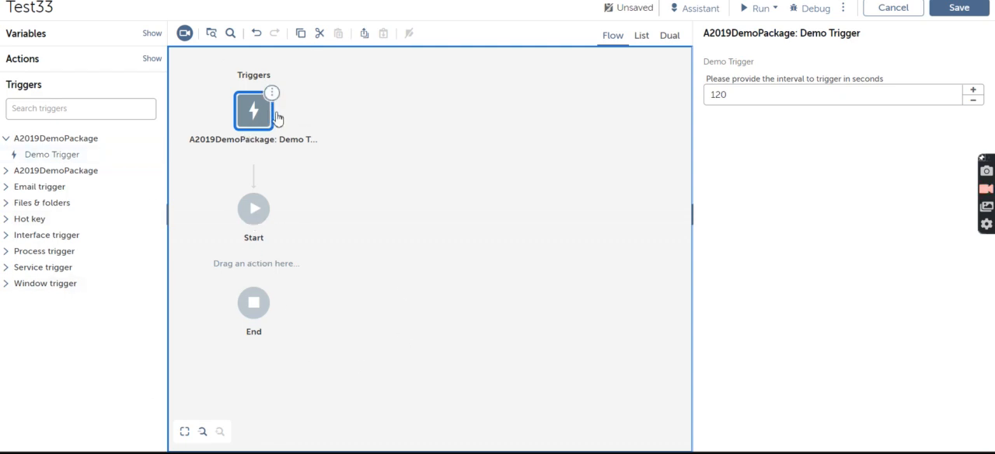
click(271, 92)
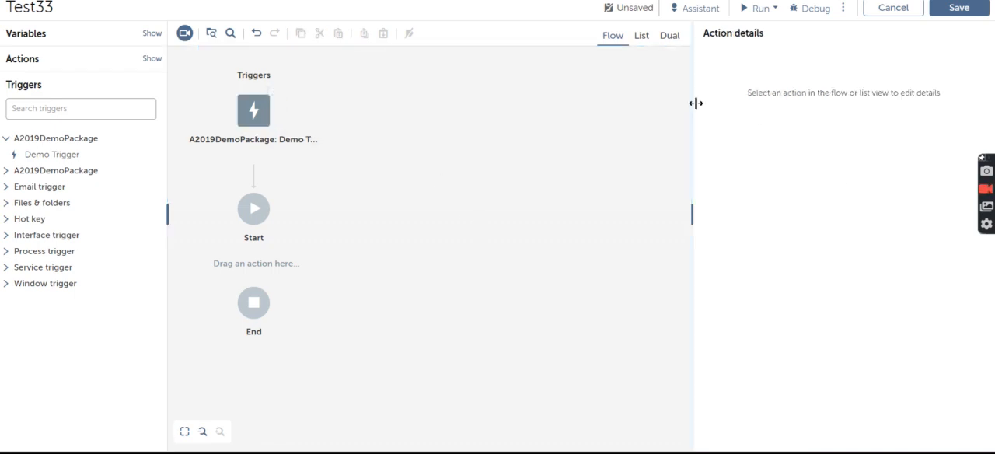
click(254, 110)
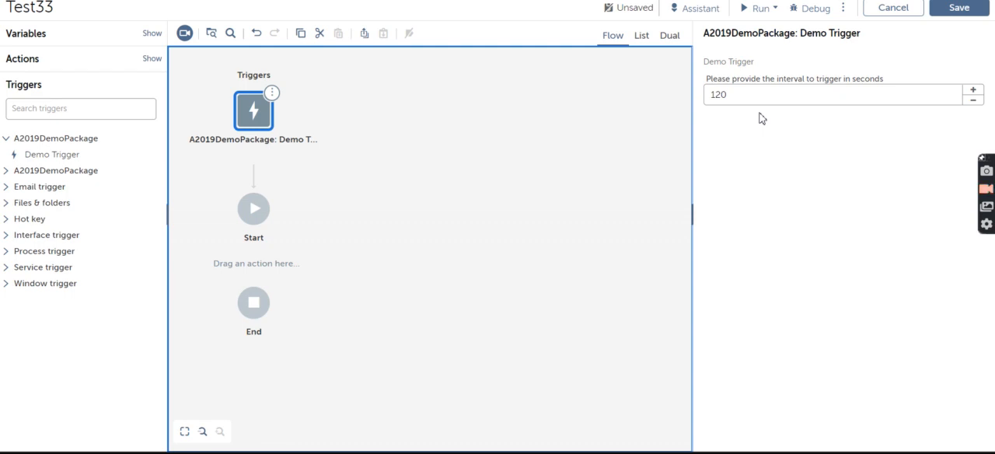
mouse_move(482, 160)
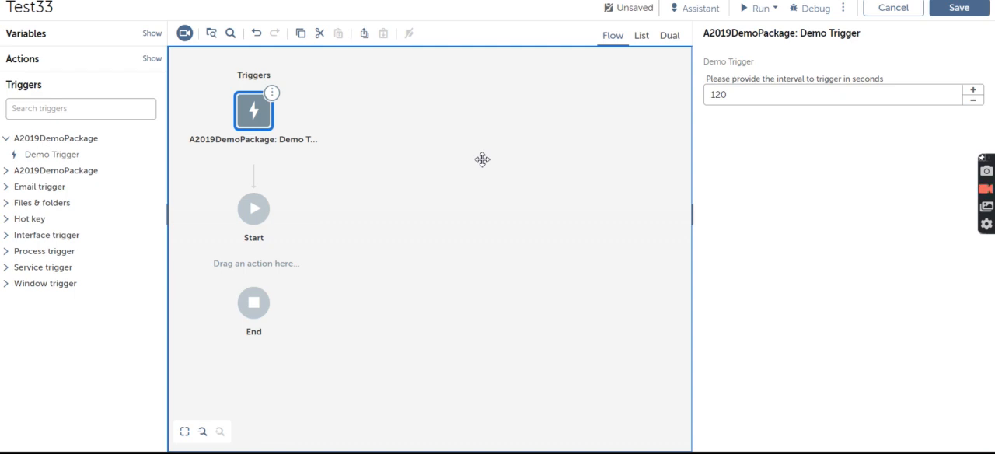
mouse_move(477, 115)
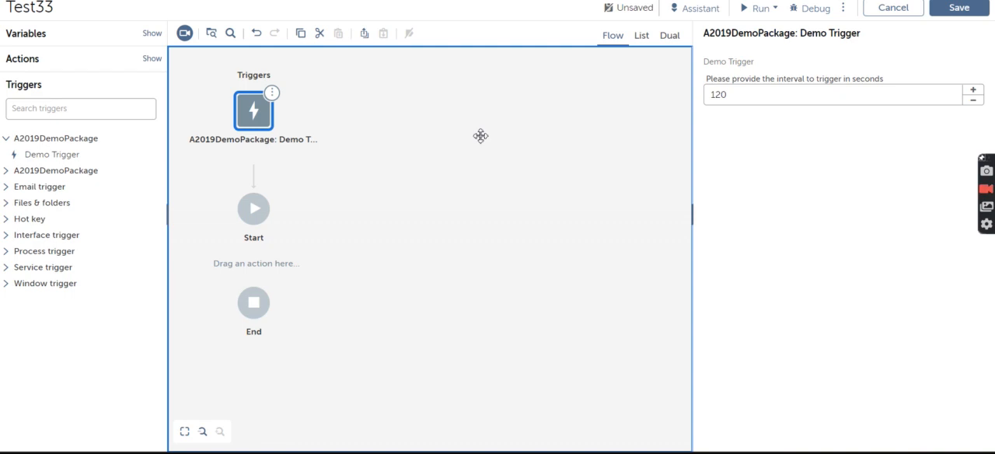
mouse_move(381, 241)
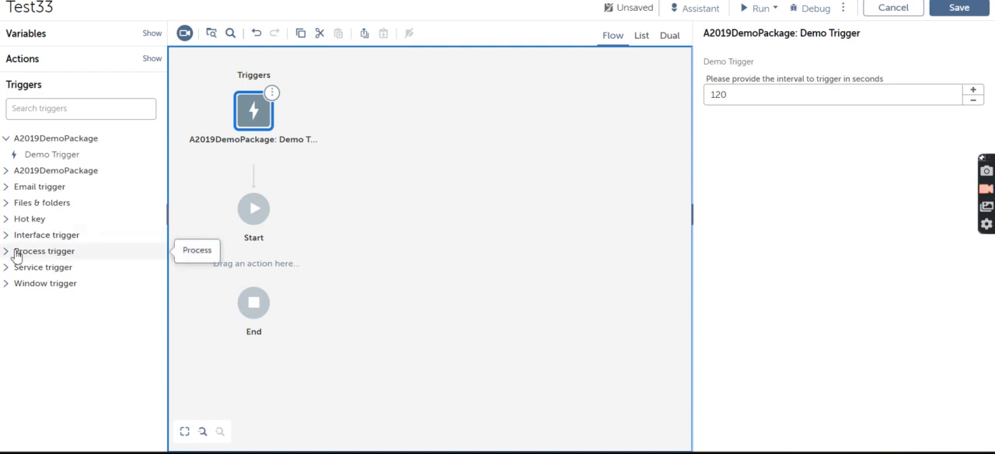
mouse_move(439, 241)
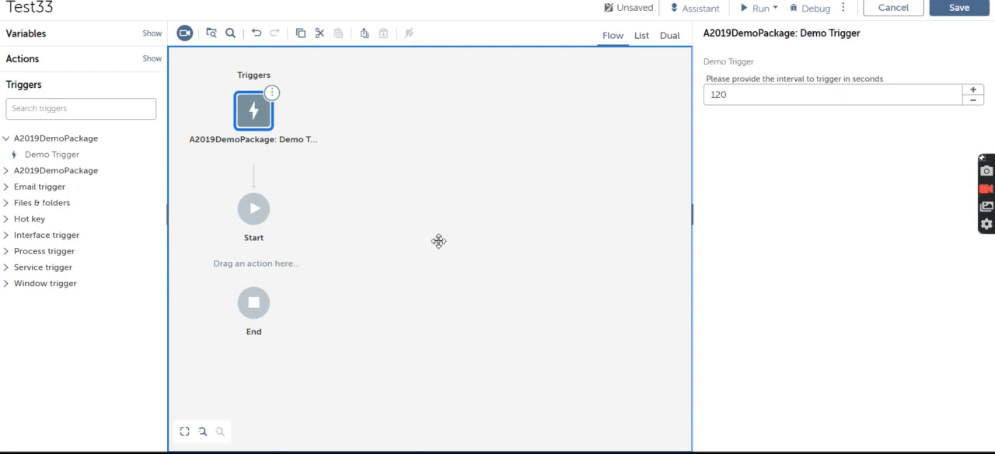
mouse_move(456, 139)
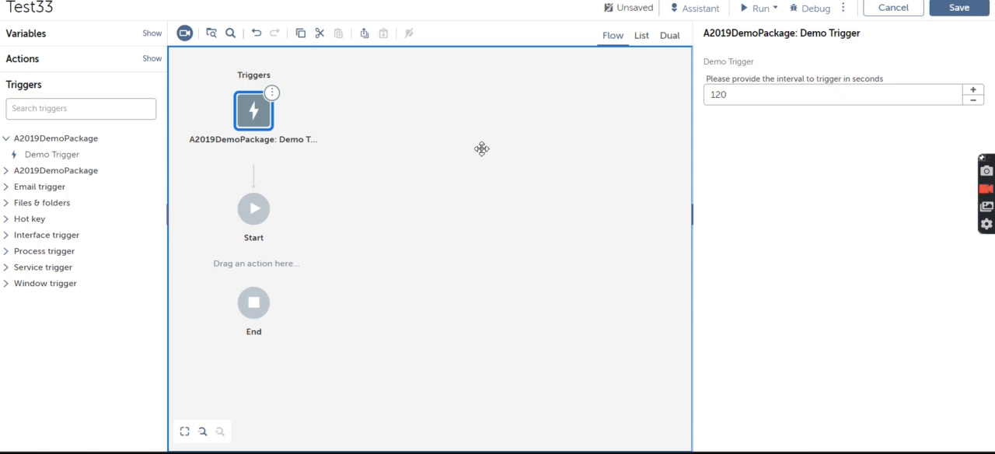
mouse_move(185, 33)
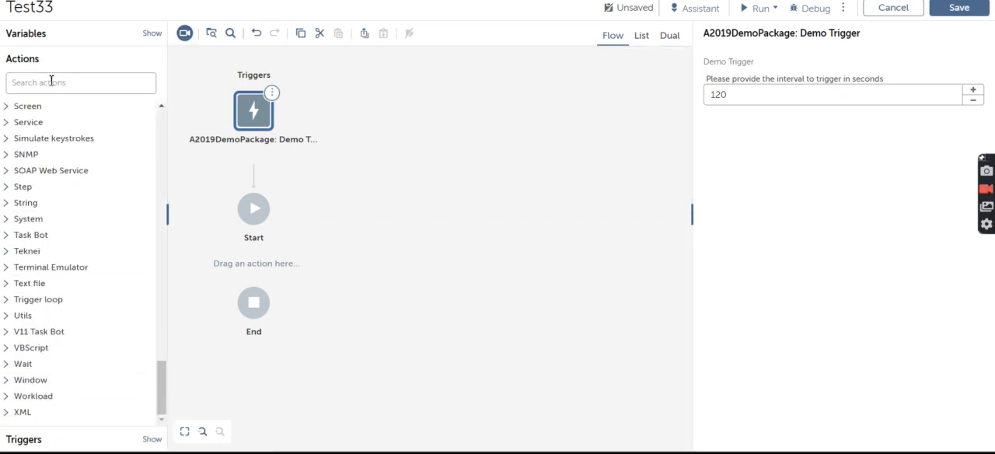
Step: Search the actions catalog for 'record' to list Process Discovery and Recorder packages
text(recorder)
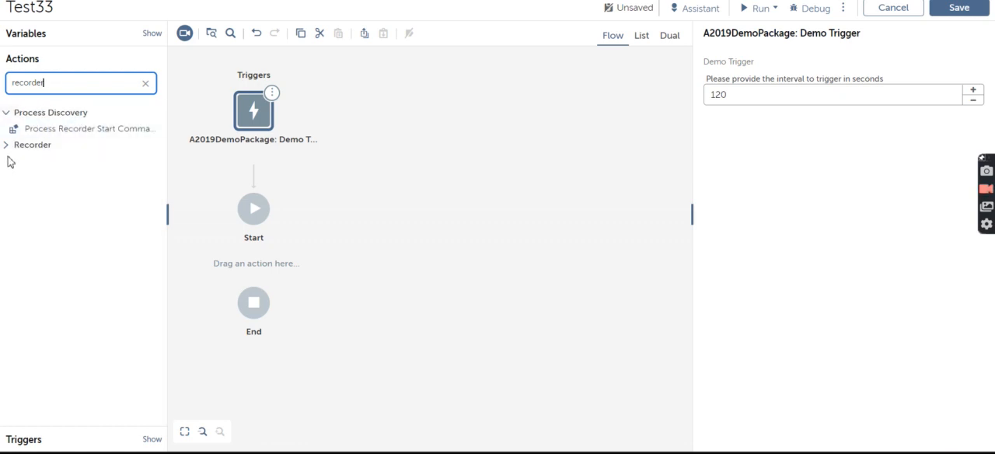
mouse_move(40, 160)
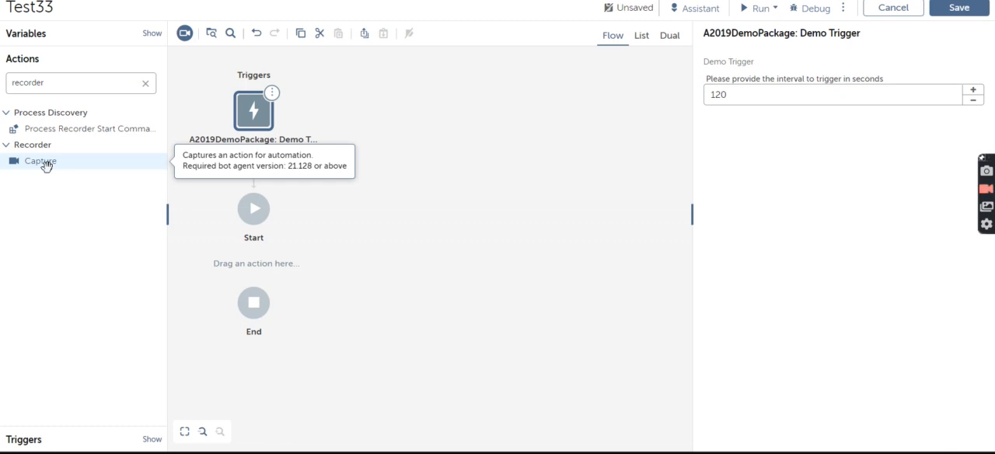
mouse_move(184, 33)
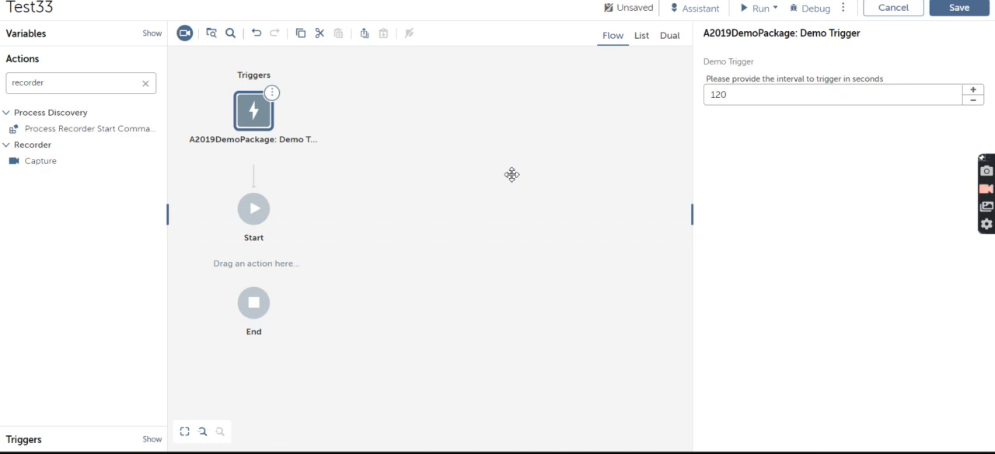
mouse_move(470, 132)
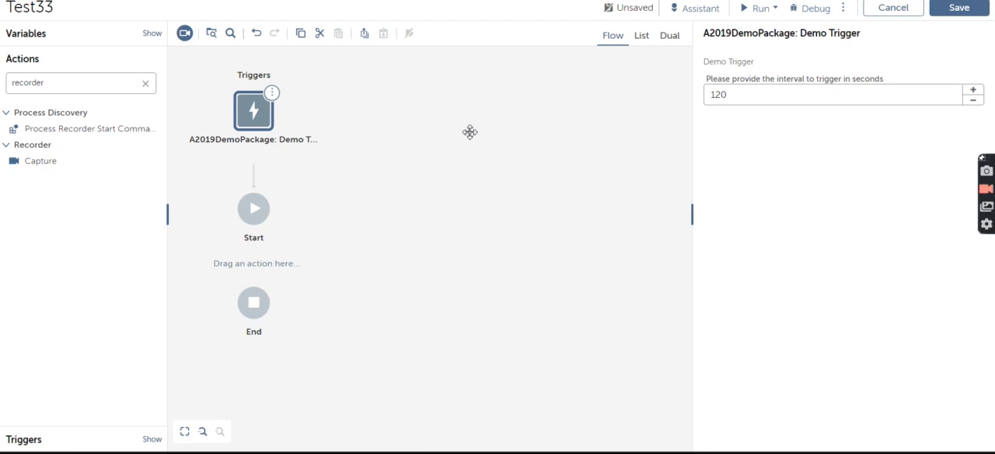
mouse_move(476, 202)
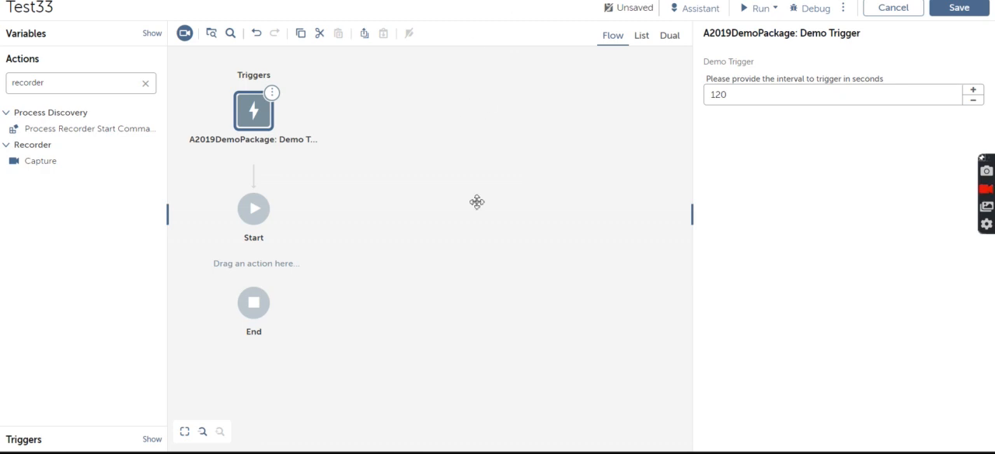
mouse_move(213, 52)
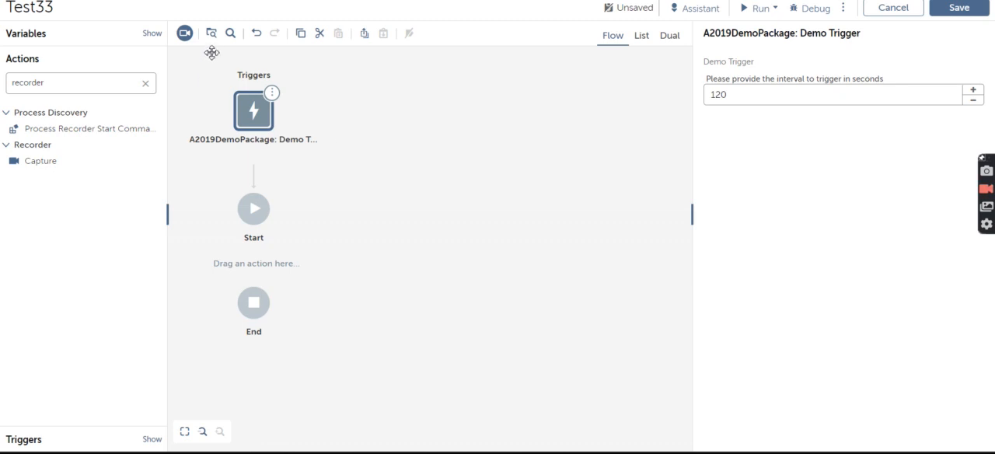
mouse_move(230, 32)
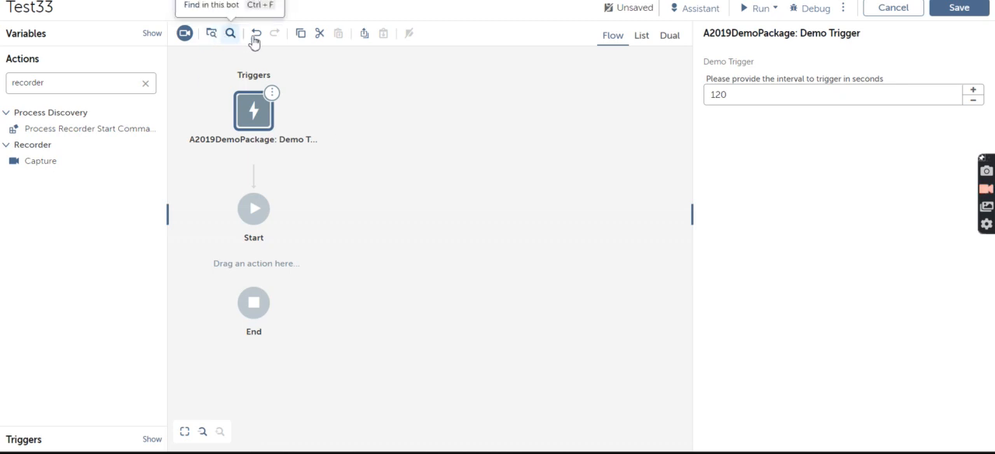
mouse_move(366, 34)
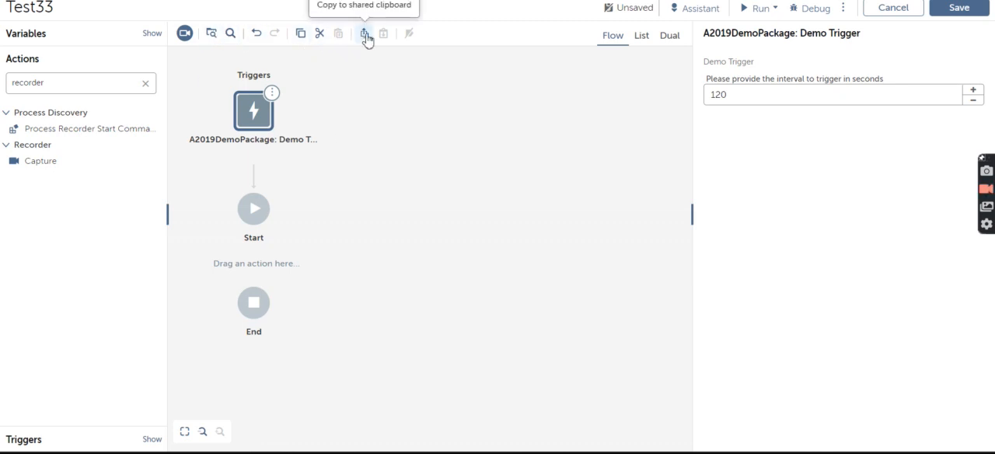
mouse_move(386, 39)
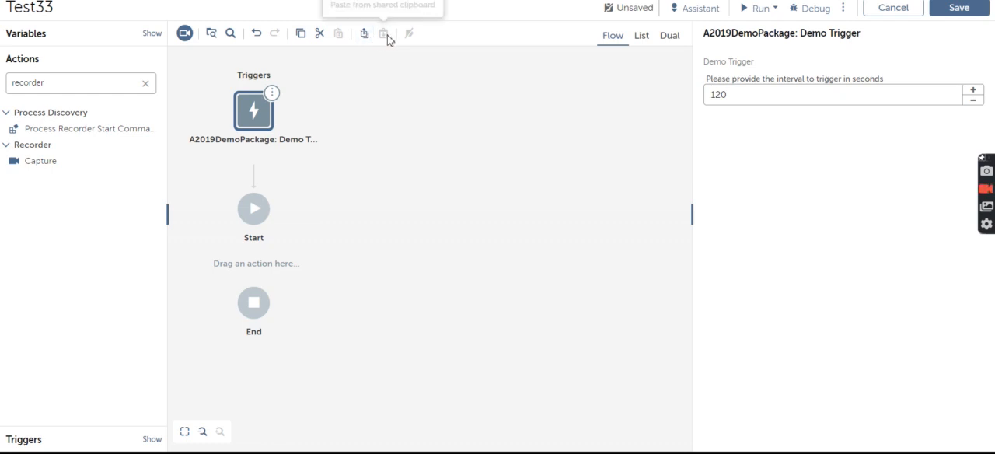
mouse_move(221, 66)
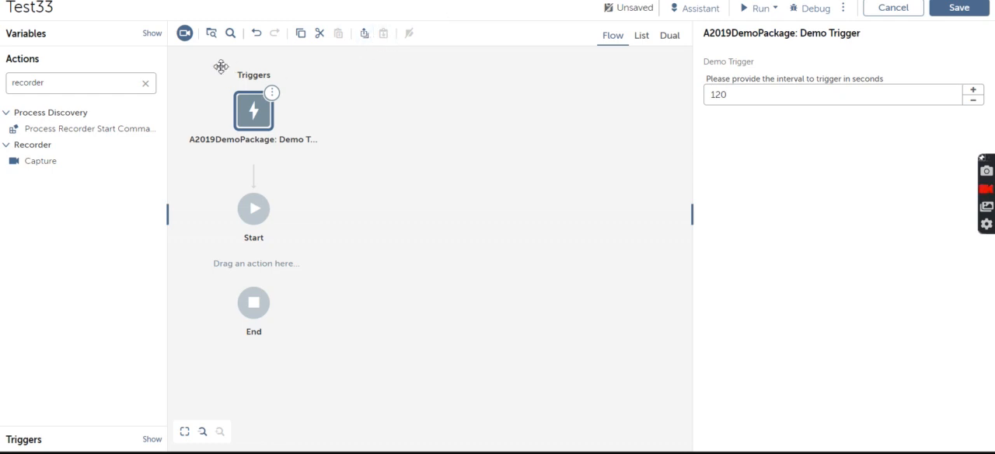
mouse_move(201, 72)
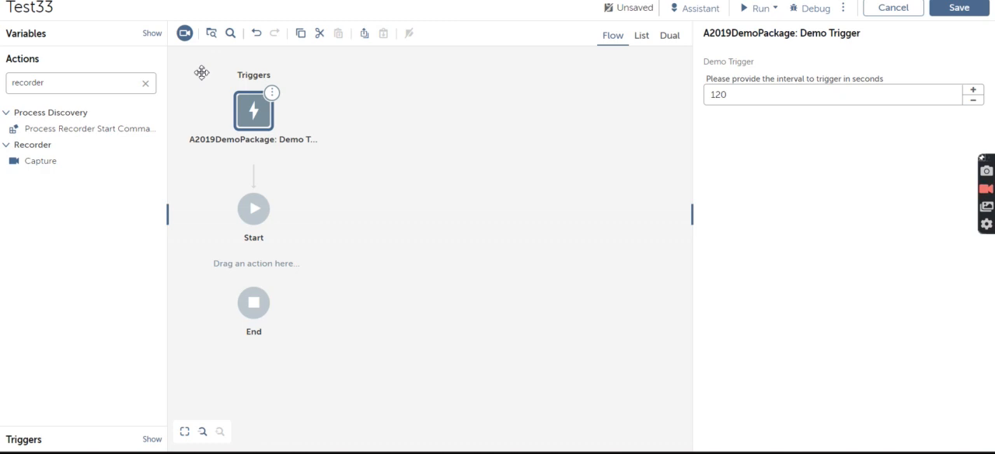
mouse_move(727, 17)
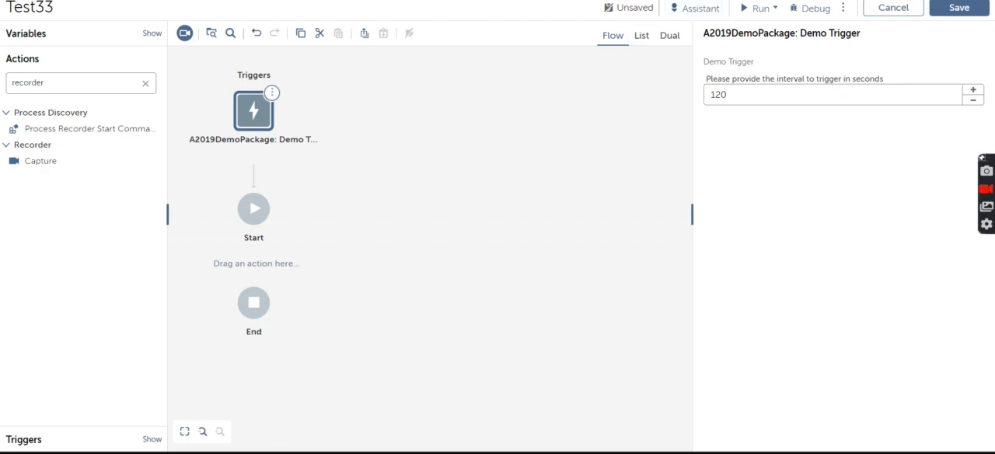
mouse_move(176, 104)
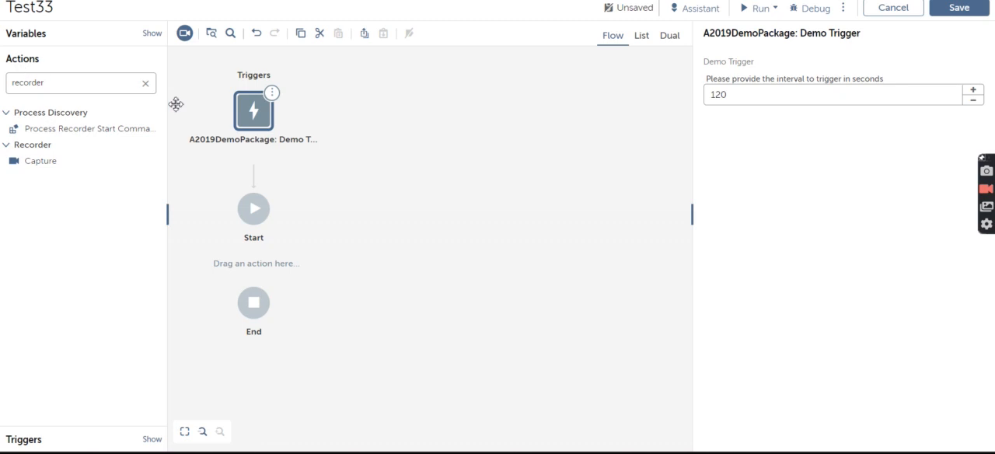
Step: Clear the action search and place Browser: Close in the flow below Start
click(145, 82)
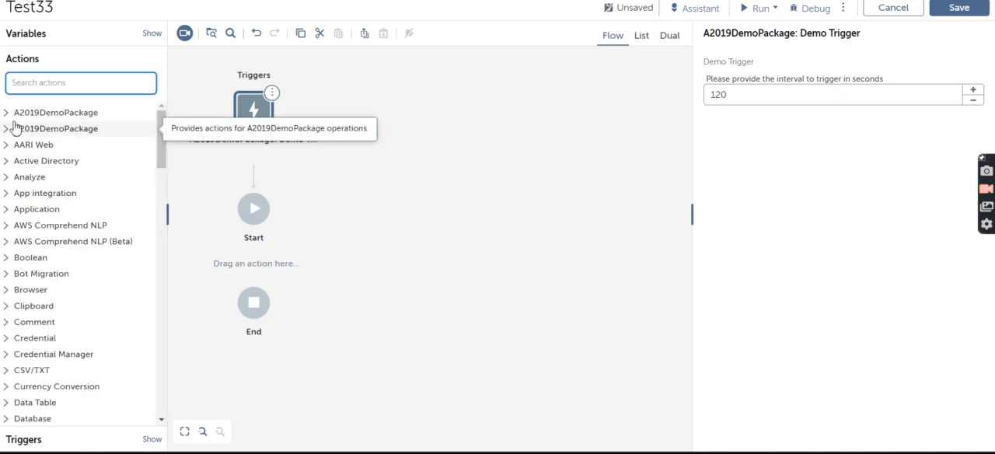
mouse_move(30, 290)
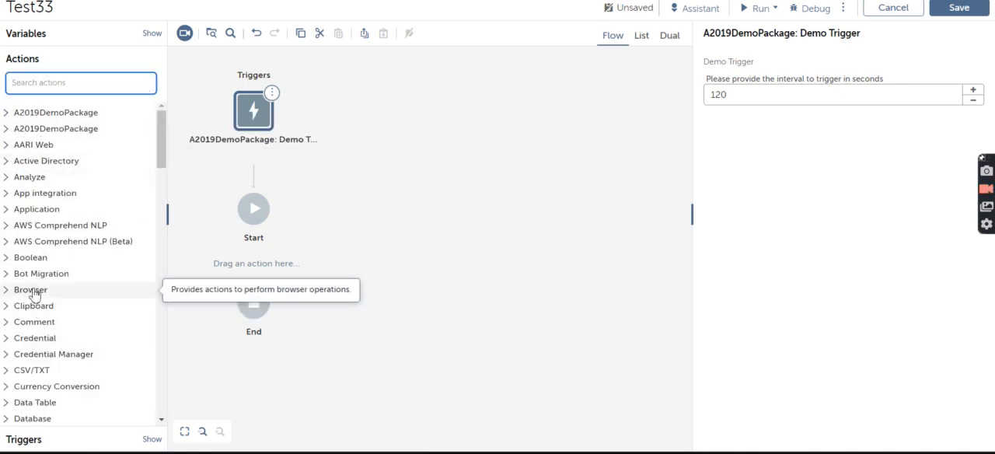
click(30, 289)
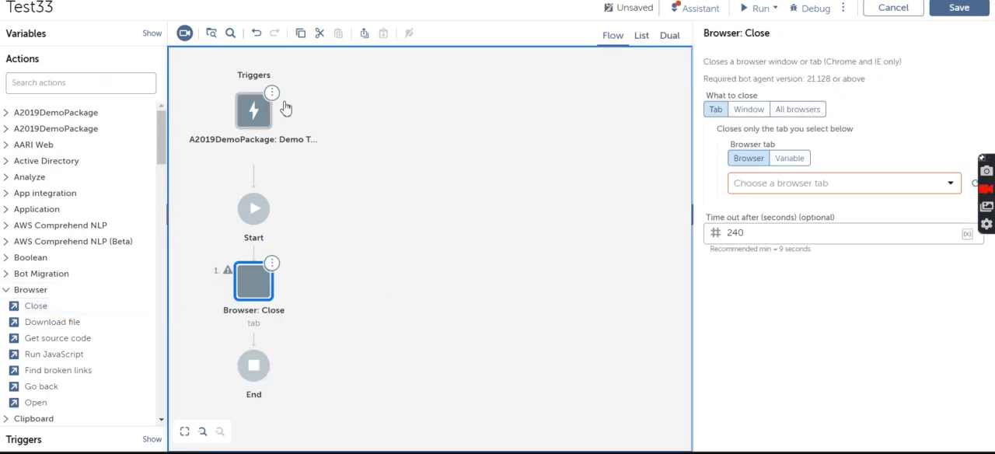
click(641, 35)
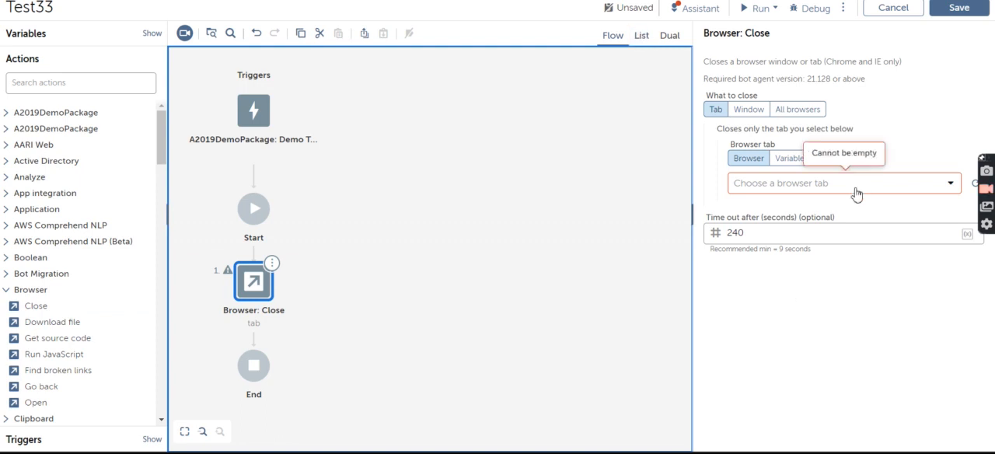
click(844, 183)
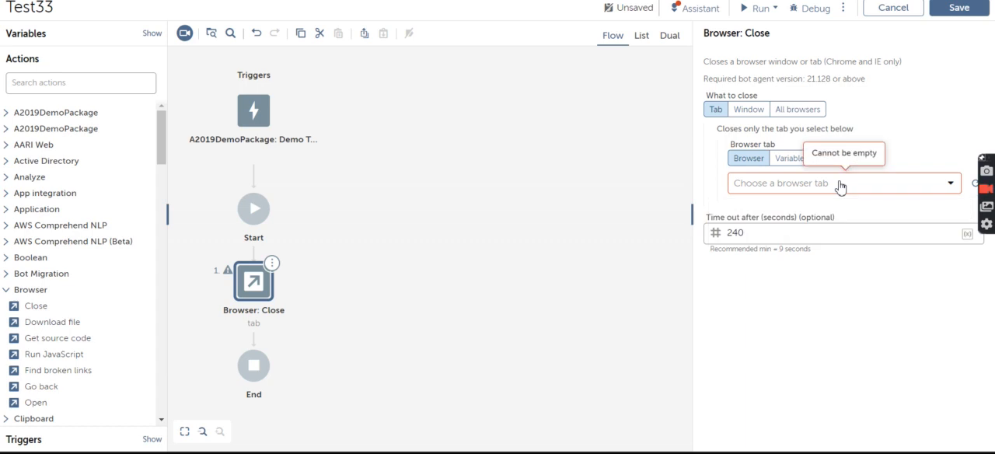
mouse_move(854, 278)
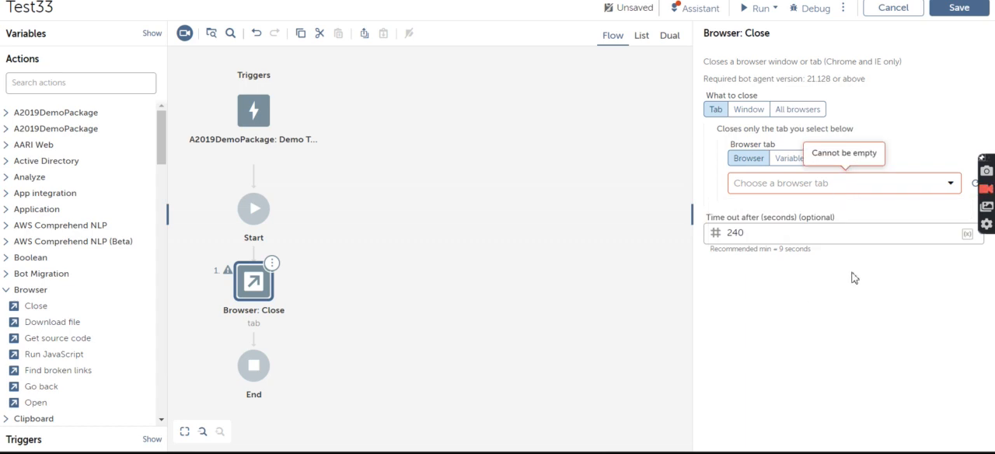
mouse_move(895, 270)
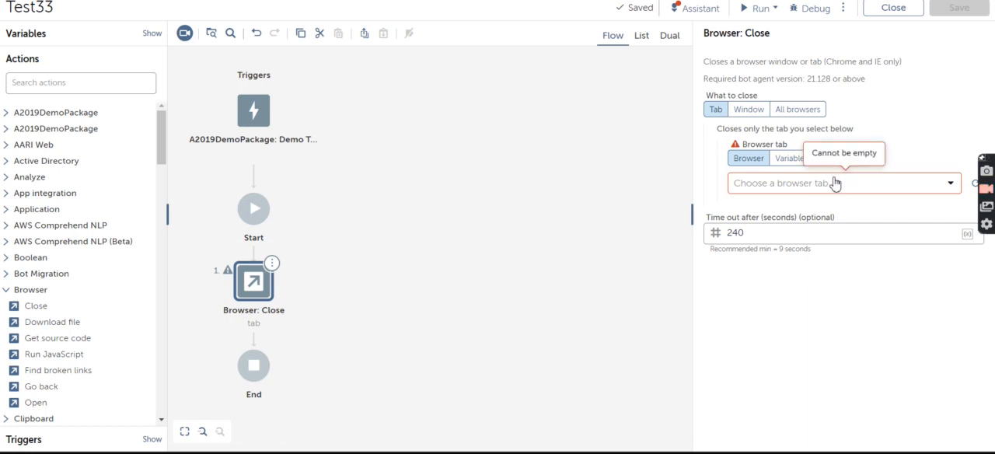
mouse_move(838, 185)
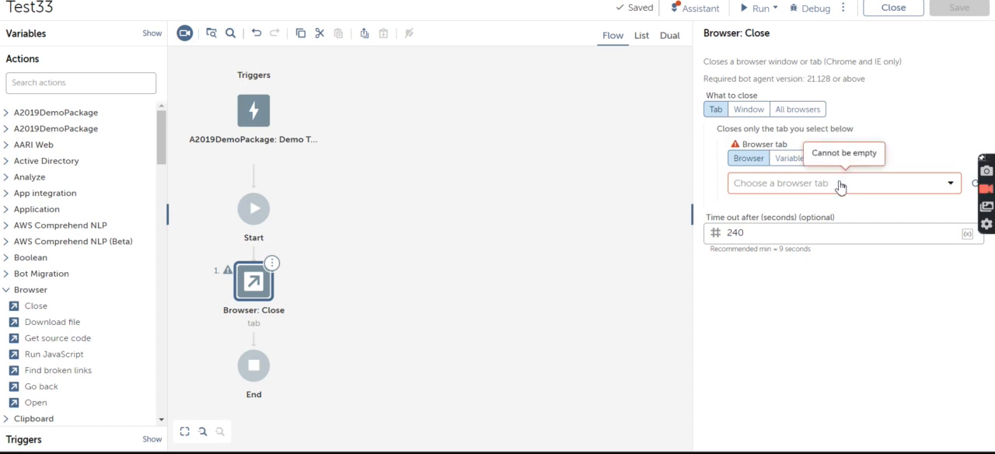